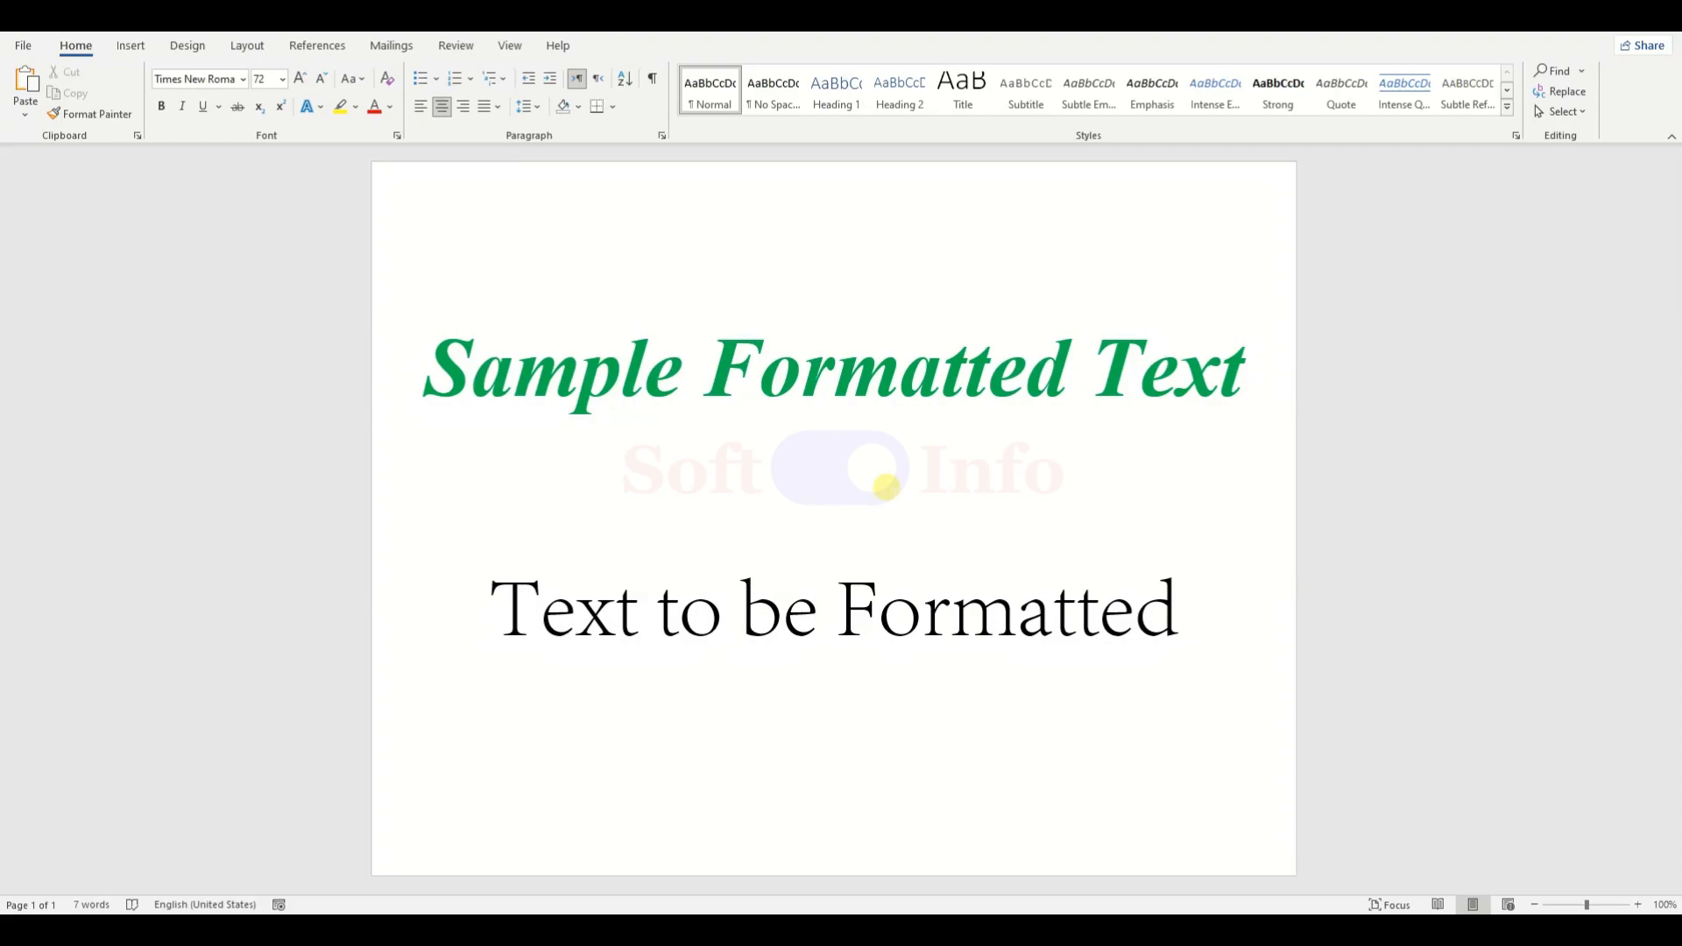
Step: Place the insertion point inside the 'Text to be Formatted' heading
left_click(833, 486)
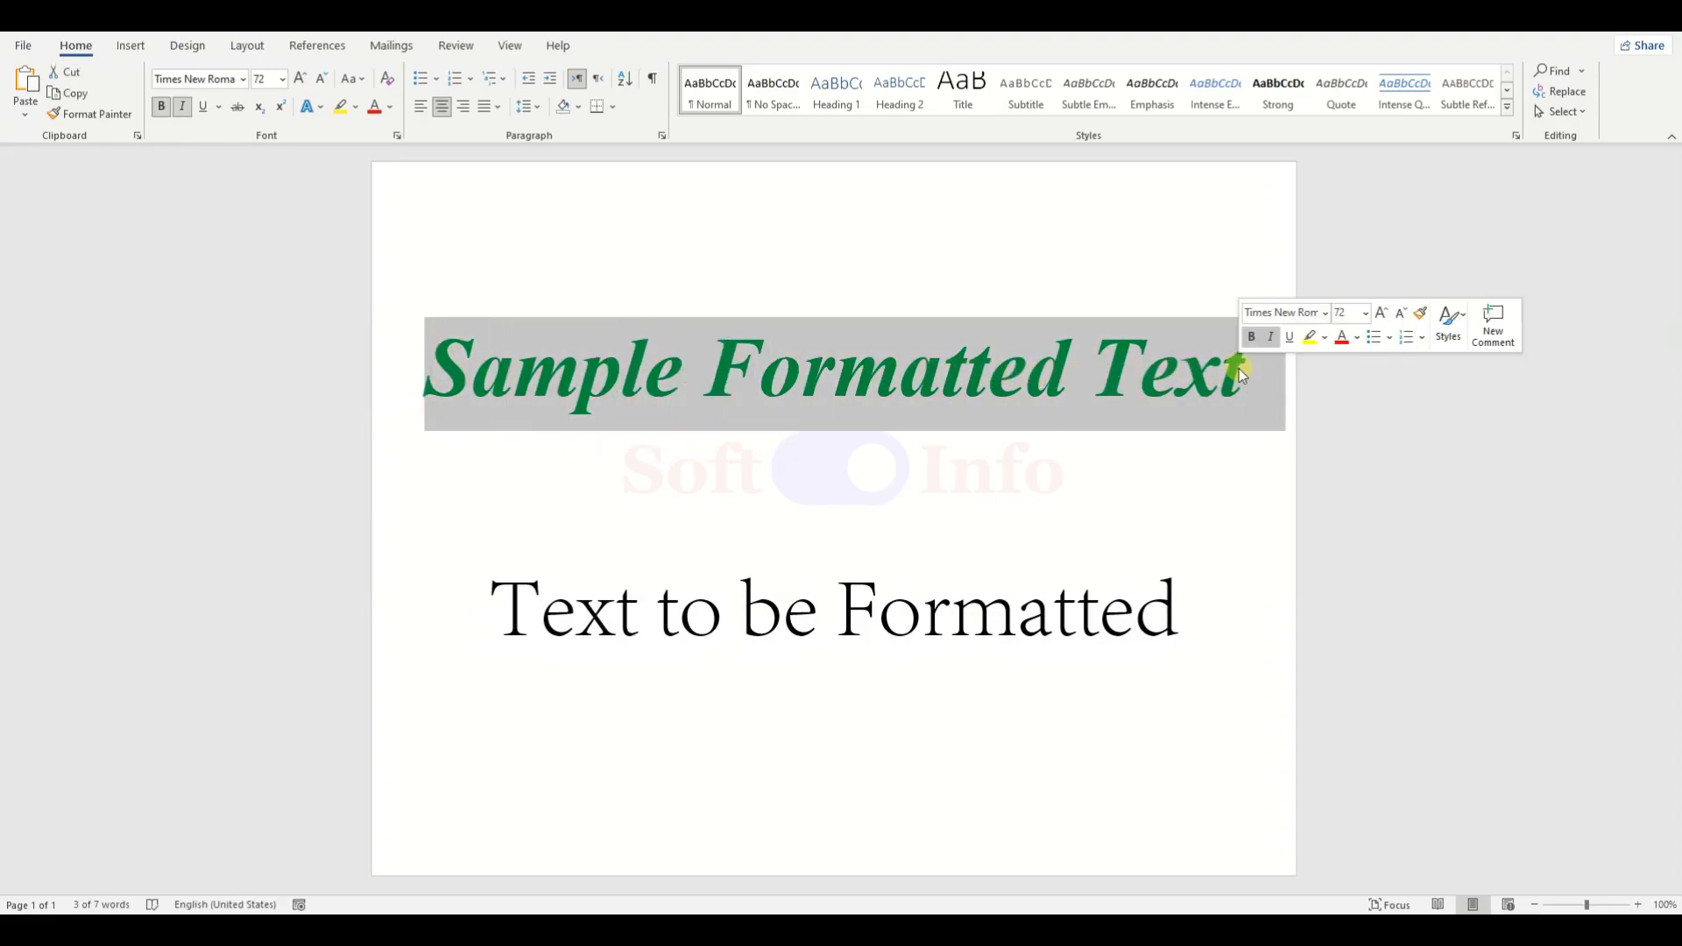
left_click(488, 369)
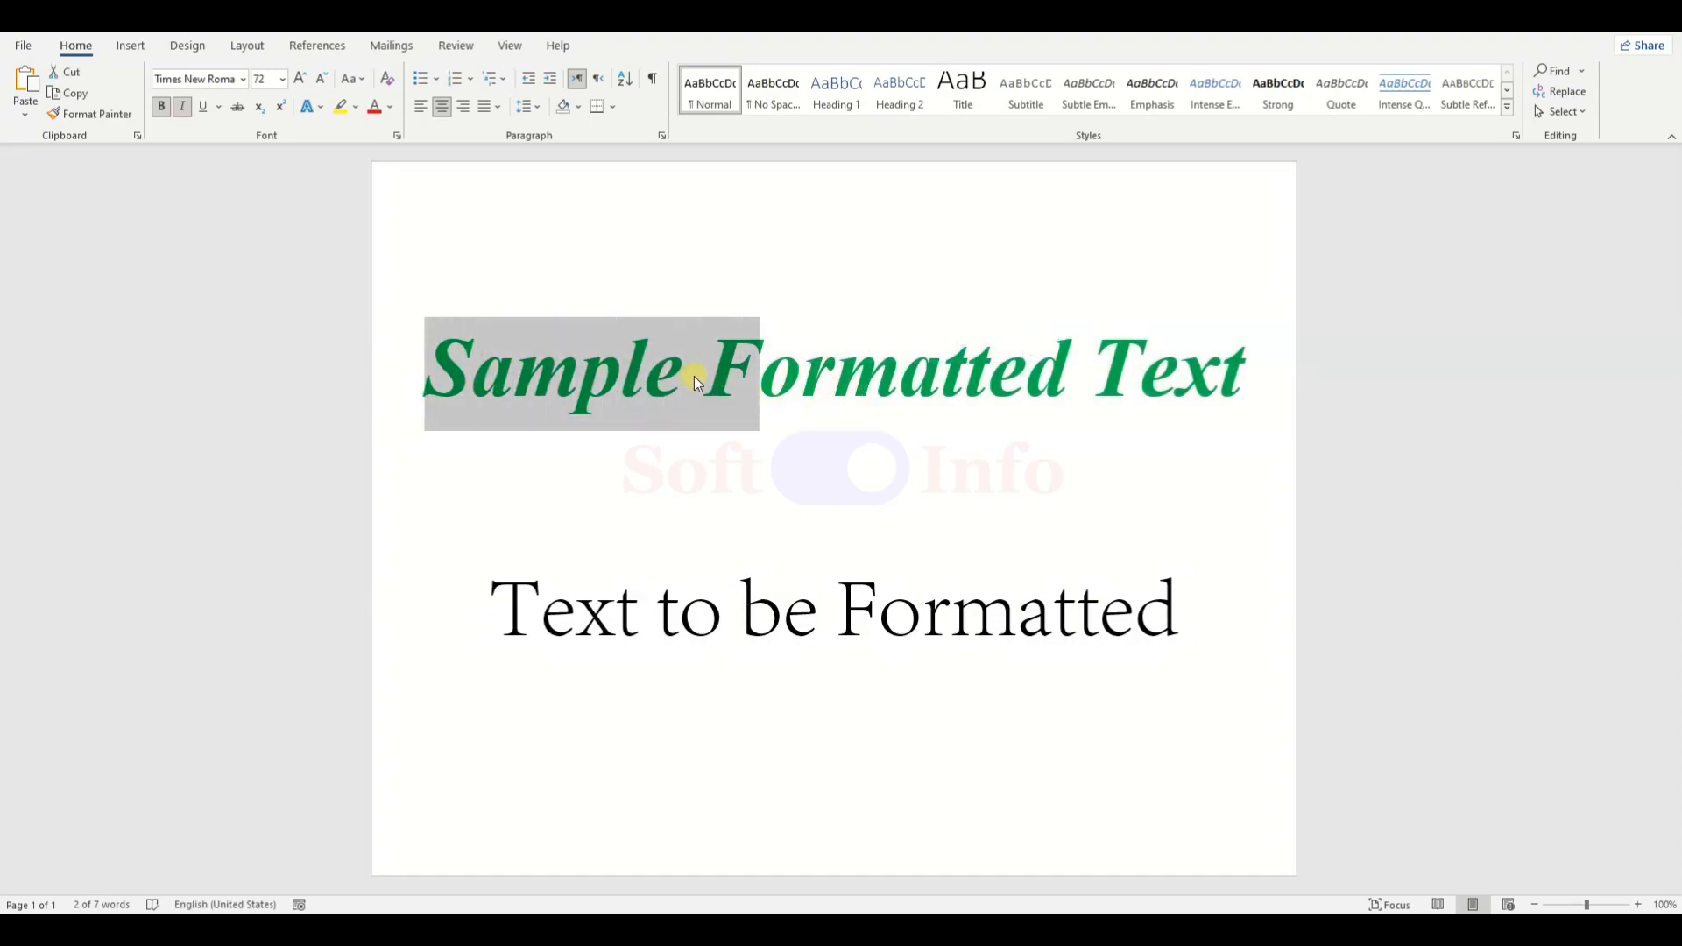
left_click(520, 370)
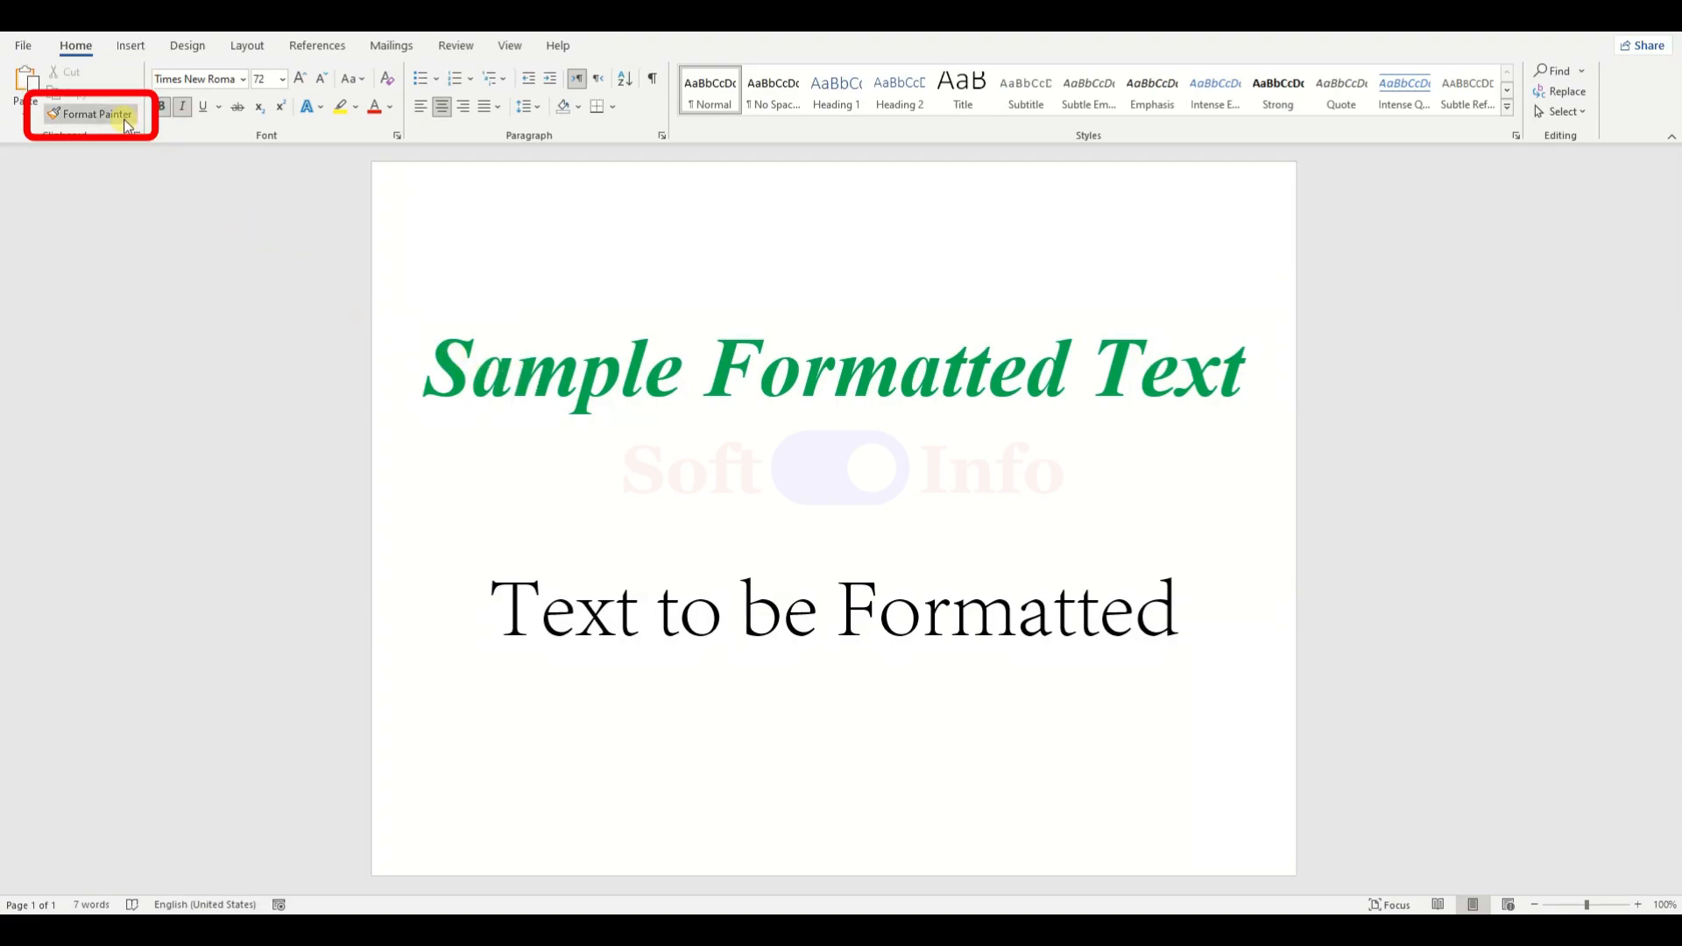
Step: Paint the heading's bold italic green formatting onto the second line, undo it, then recopy with Ctrl+Shift+C
left_click(94, 114)
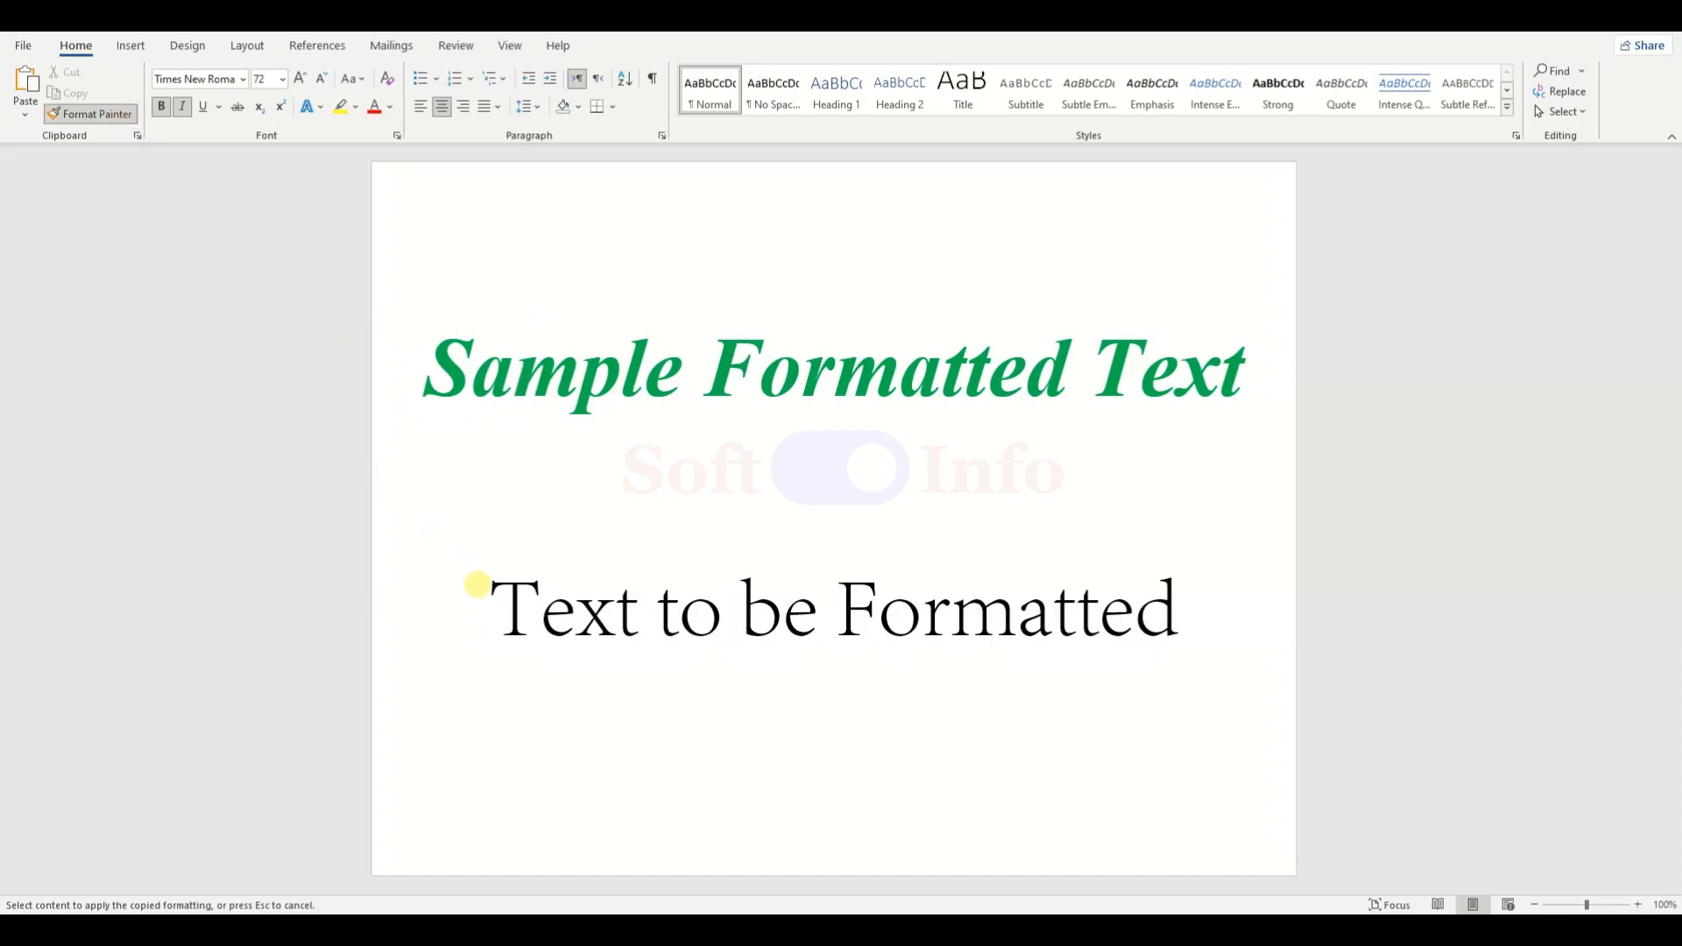
mouse_move(563, 580)
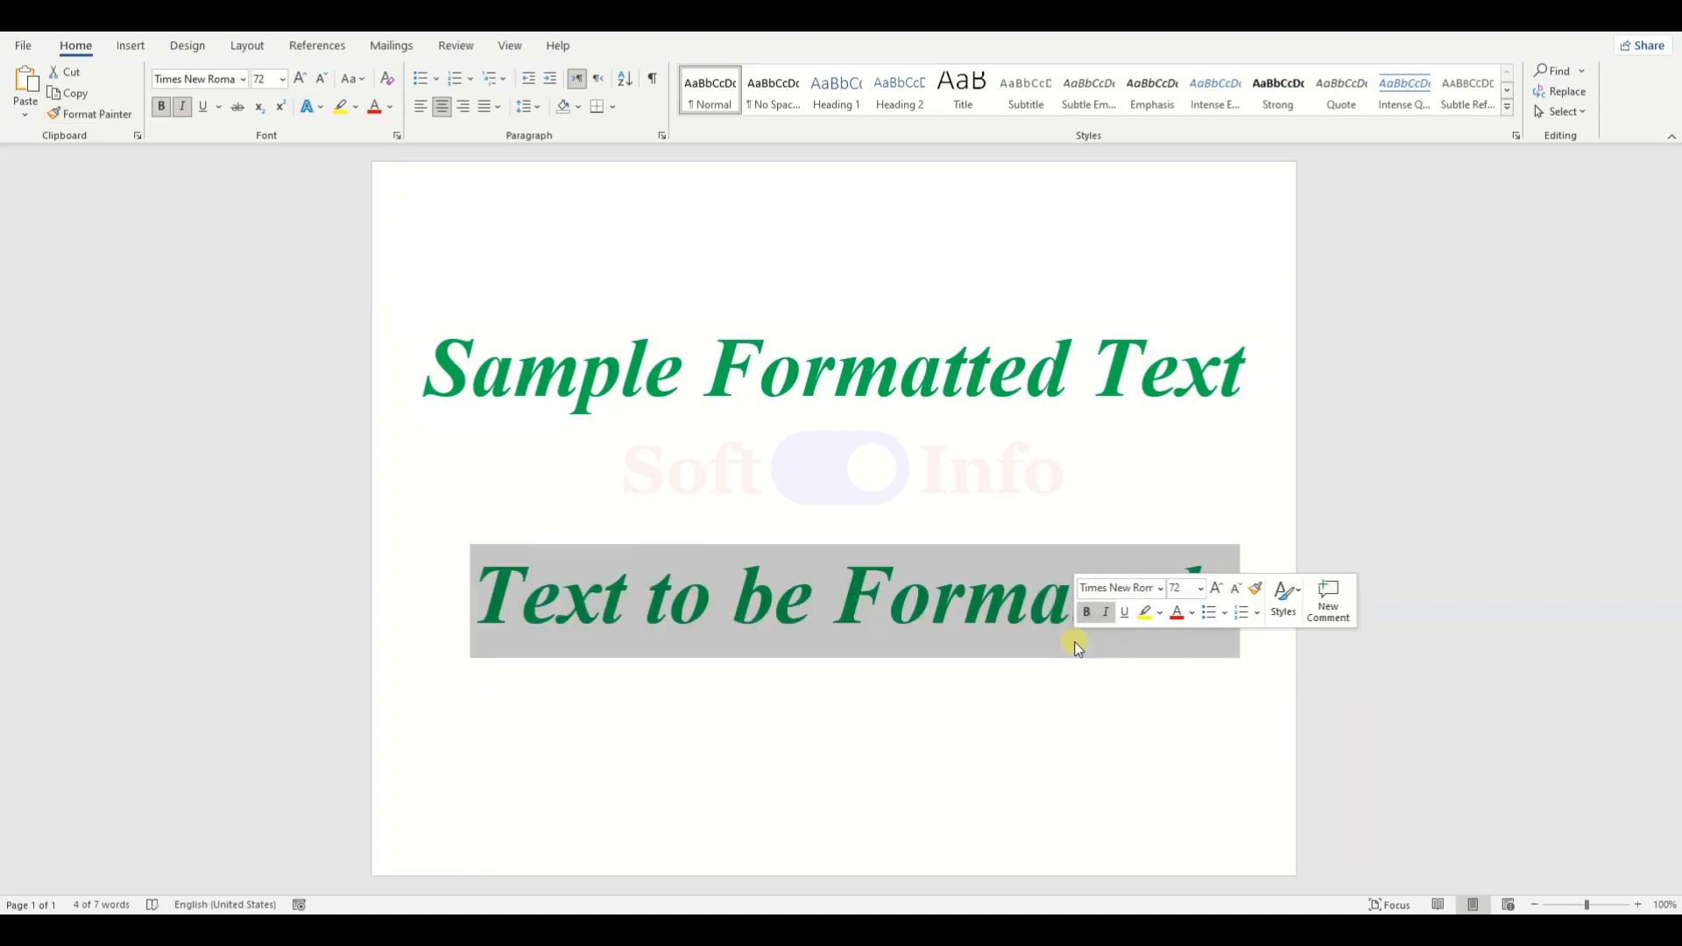
left_click(832, 496)
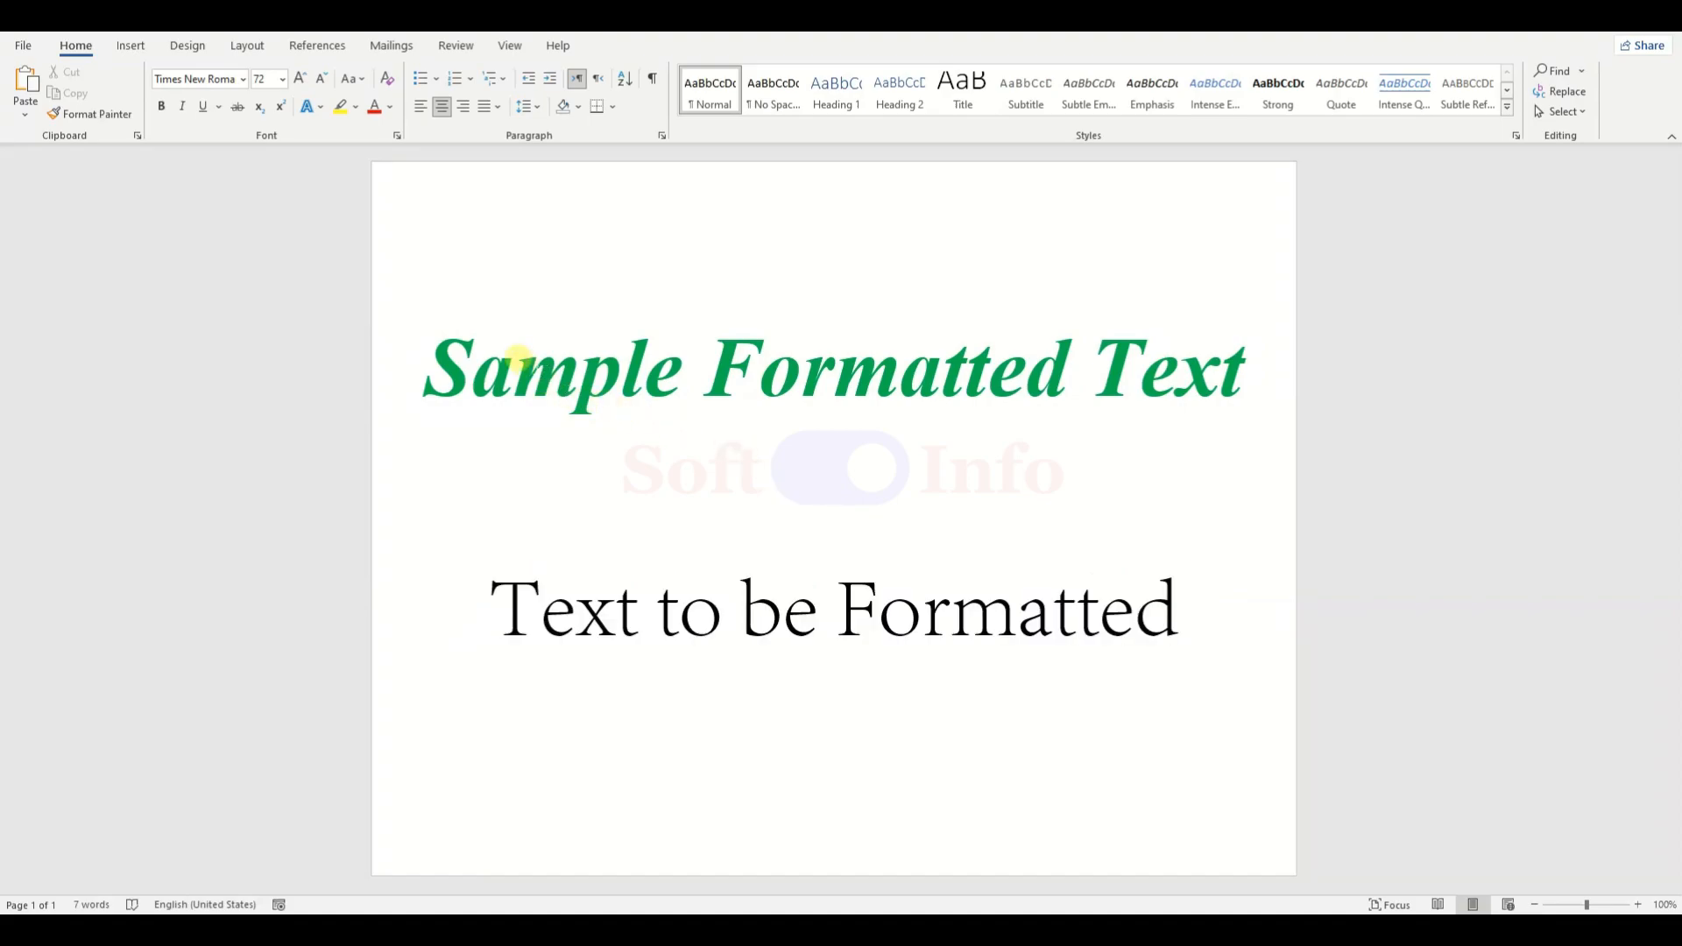
key("ctrl+shift+c")
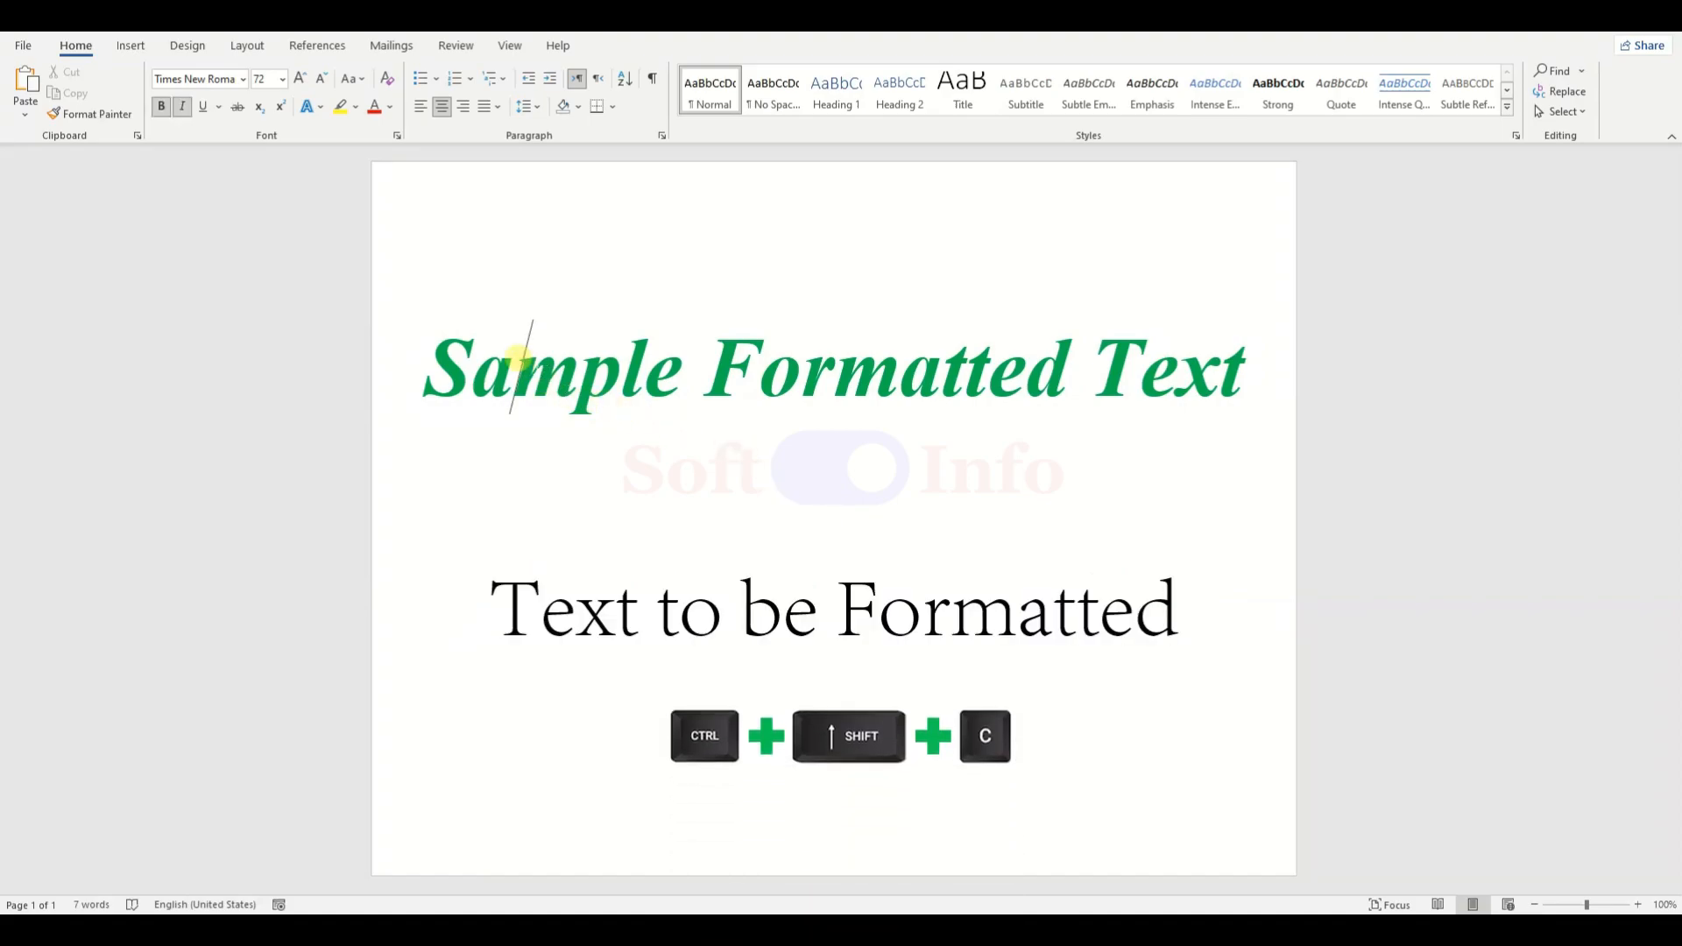